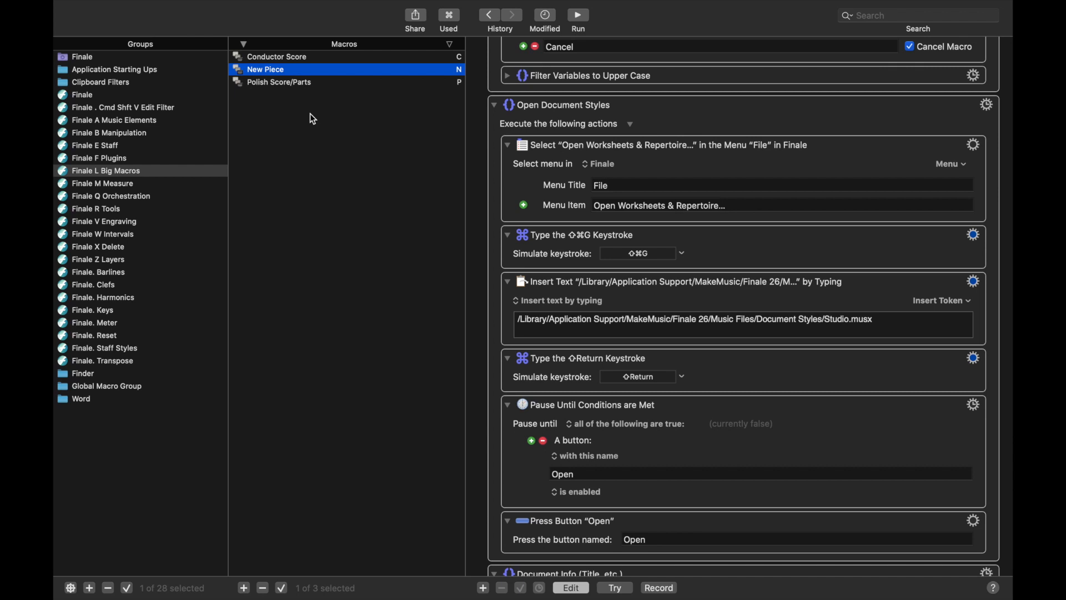
{"action": "mouse_move", "coordinate": [246, 163]}
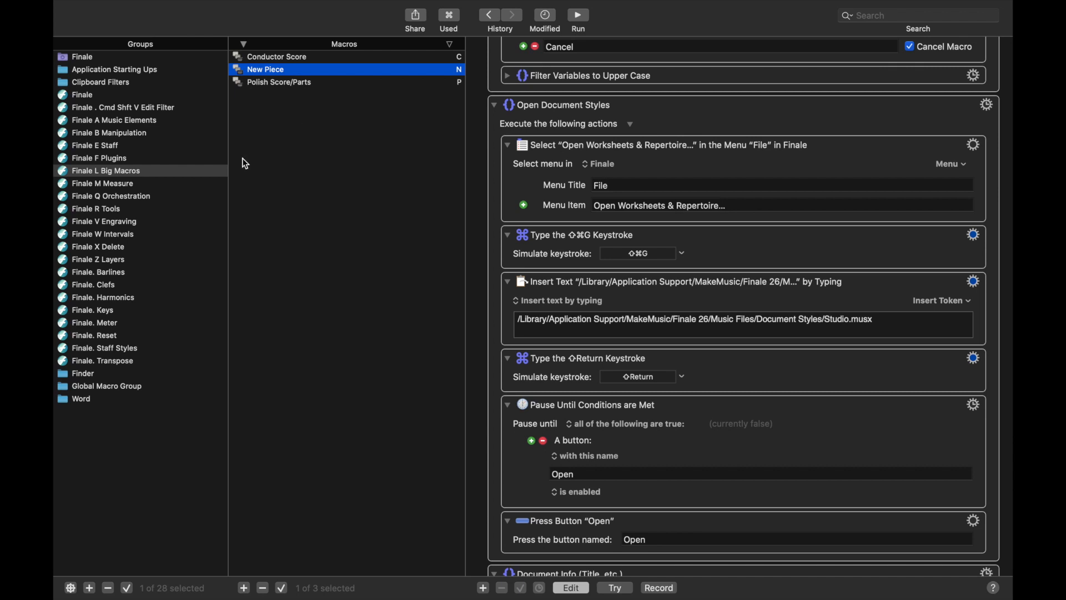
Browse the Plugins group's JW Lua macro and the Measure group, then return to the trombone score.
{"action": "left_click", "coordinate": [98, 158]}
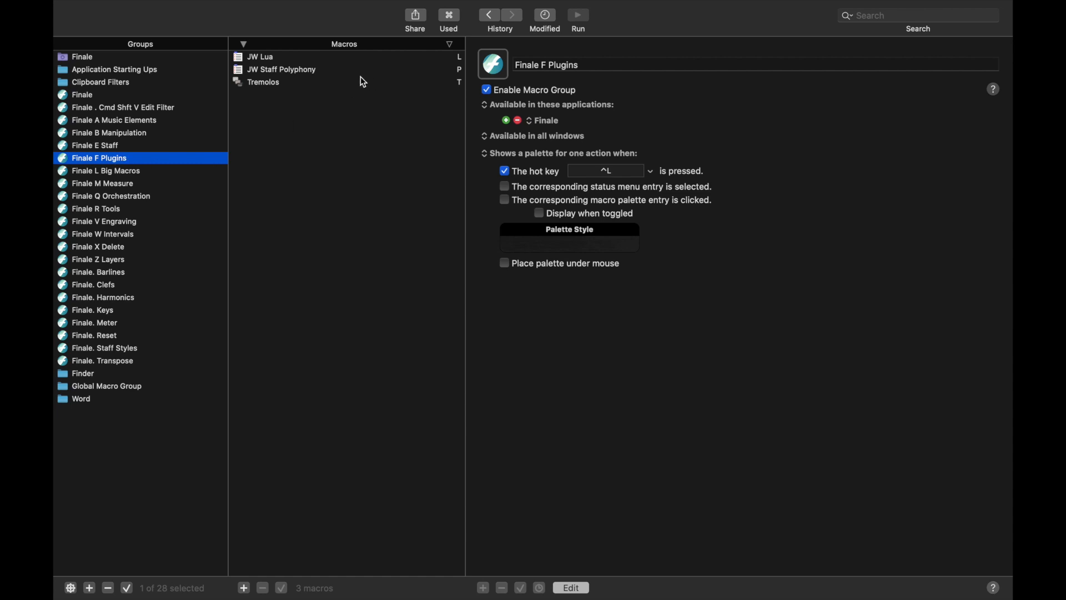
{"action": "mouse_move", "coordinate": [320, 81]}
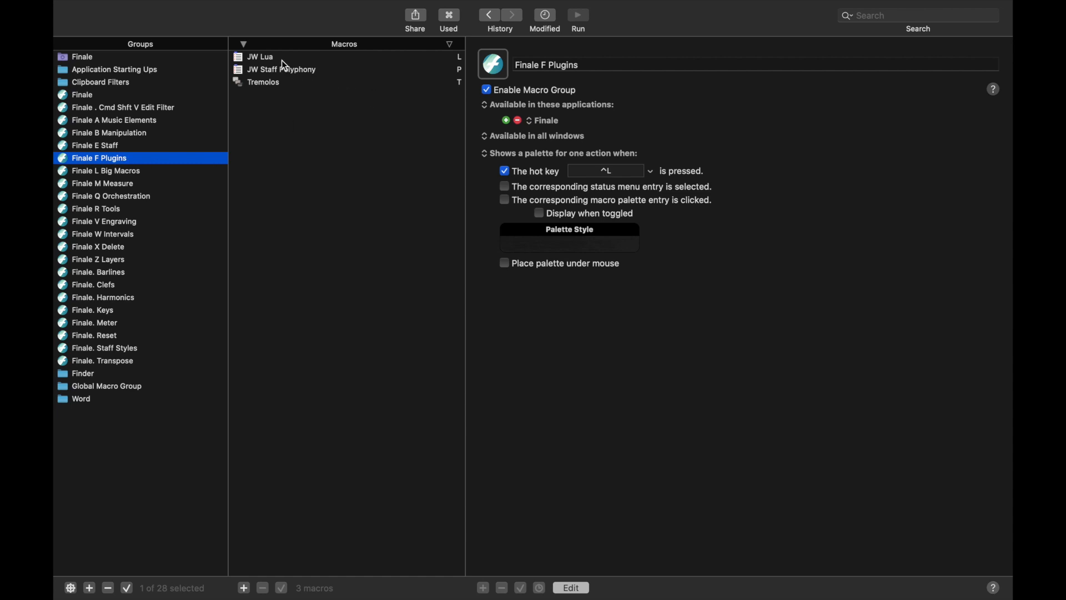
{"action": "left_click", "coordinate": [260, 57]}
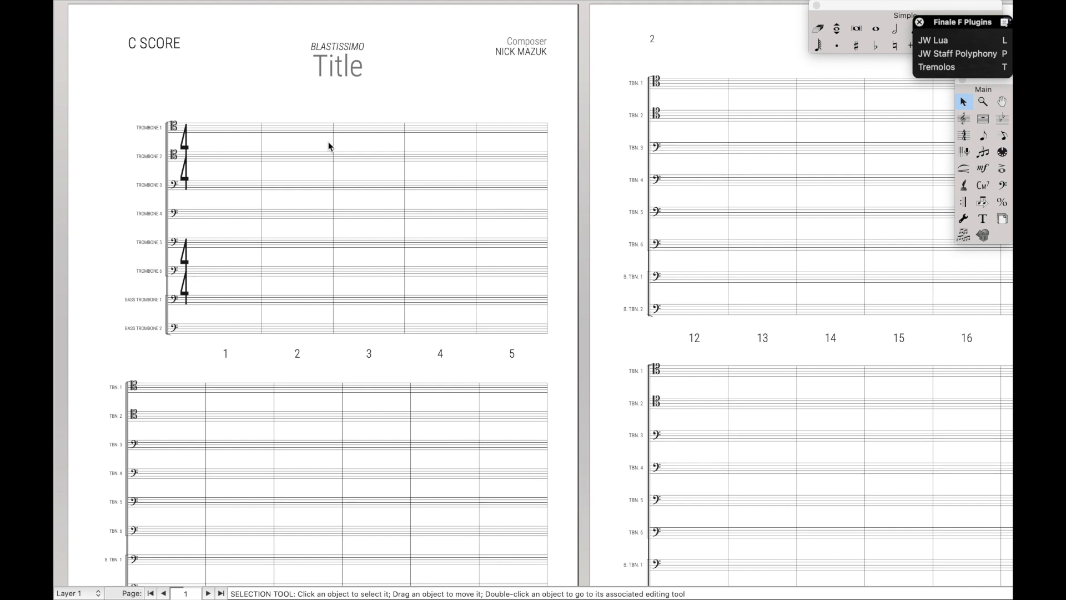
{"action": "left_click", "coordinate": [936, 40]}
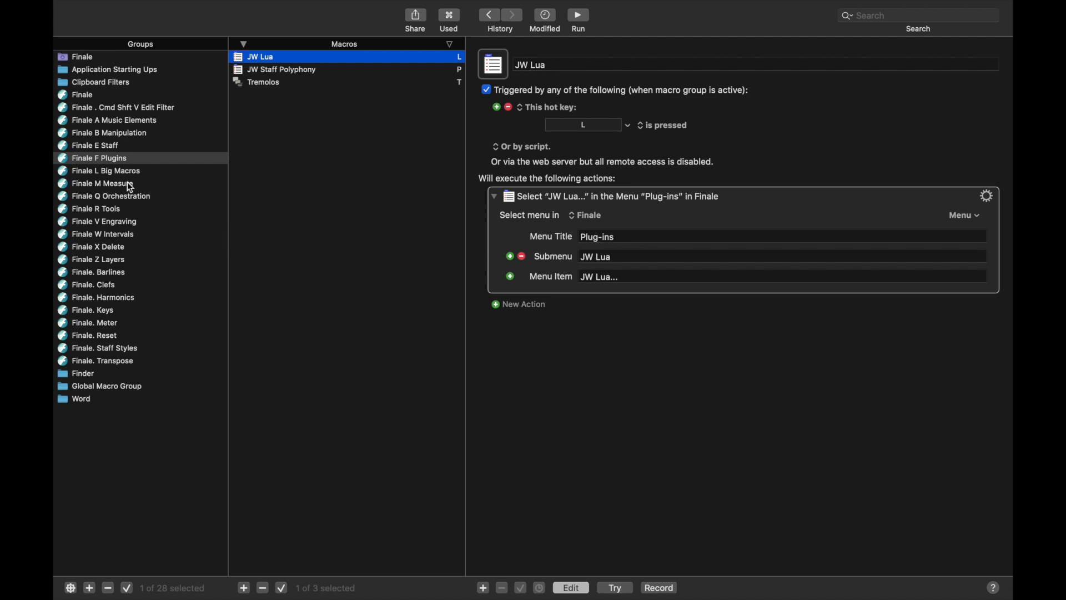
{"action": "left_click", "coordinate": [102, 184]}
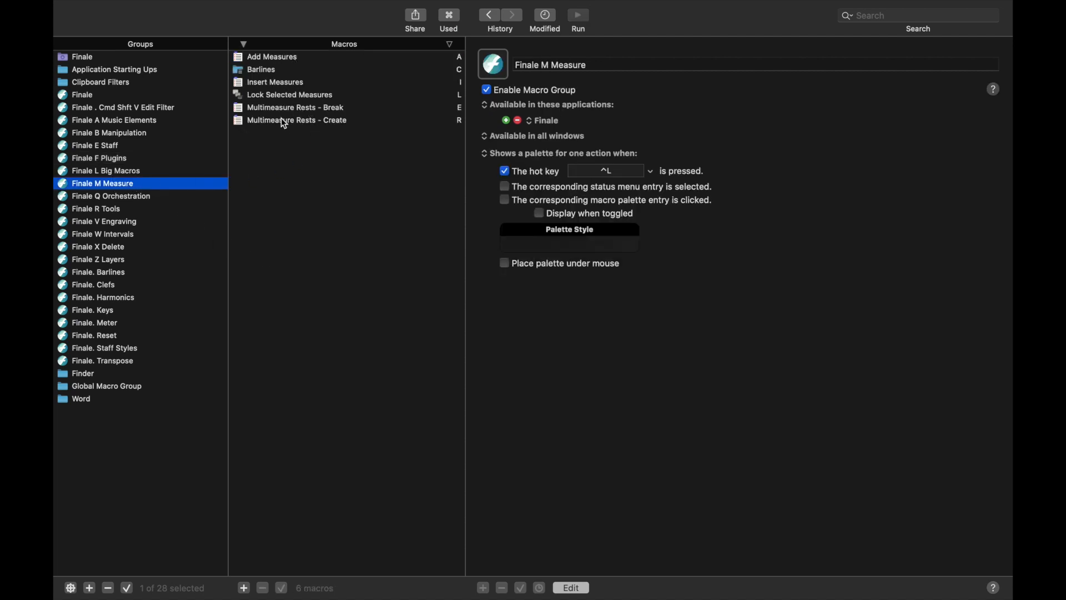
{"action": "left_click", "coordinate": [294, 106]}
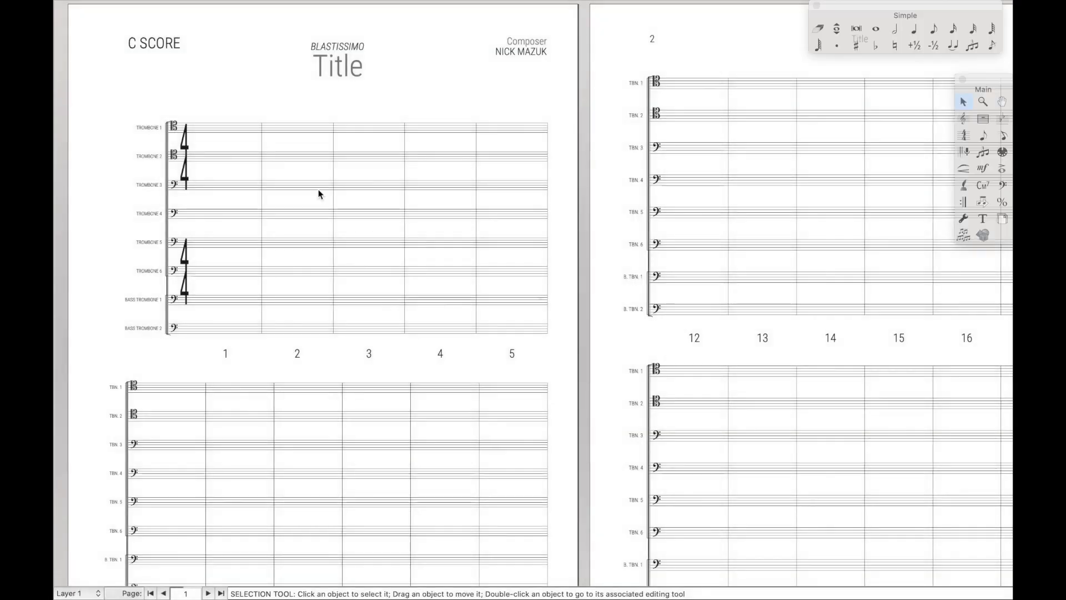
Select the Trombone 1 measures and add 5 measures through the Add Measures macro.
{"action": "left_click", "coordinate": [225, 128]}
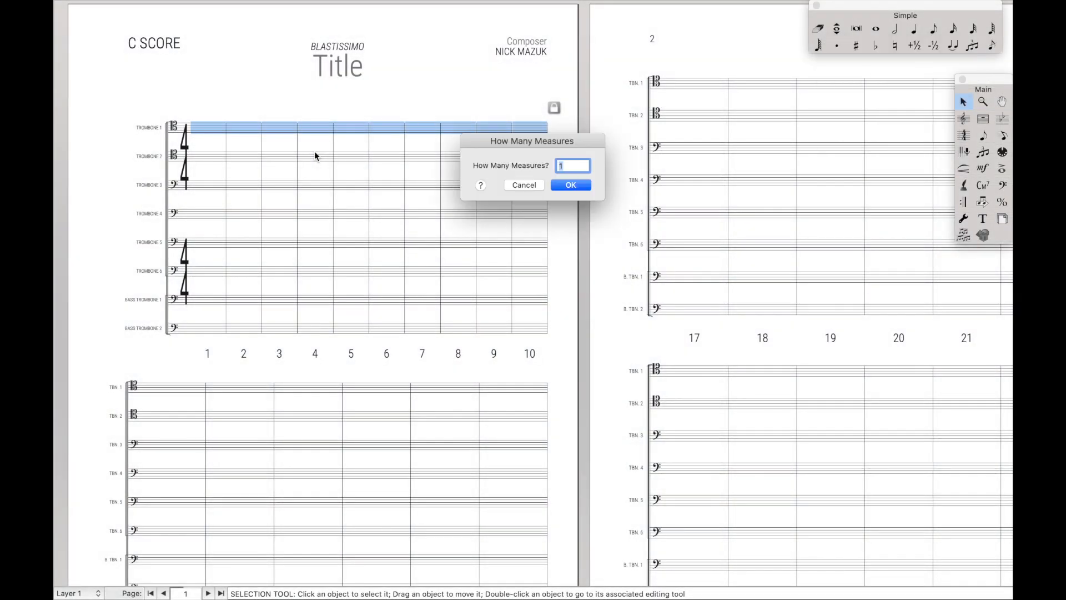
{"action": "type", "text": "5"}
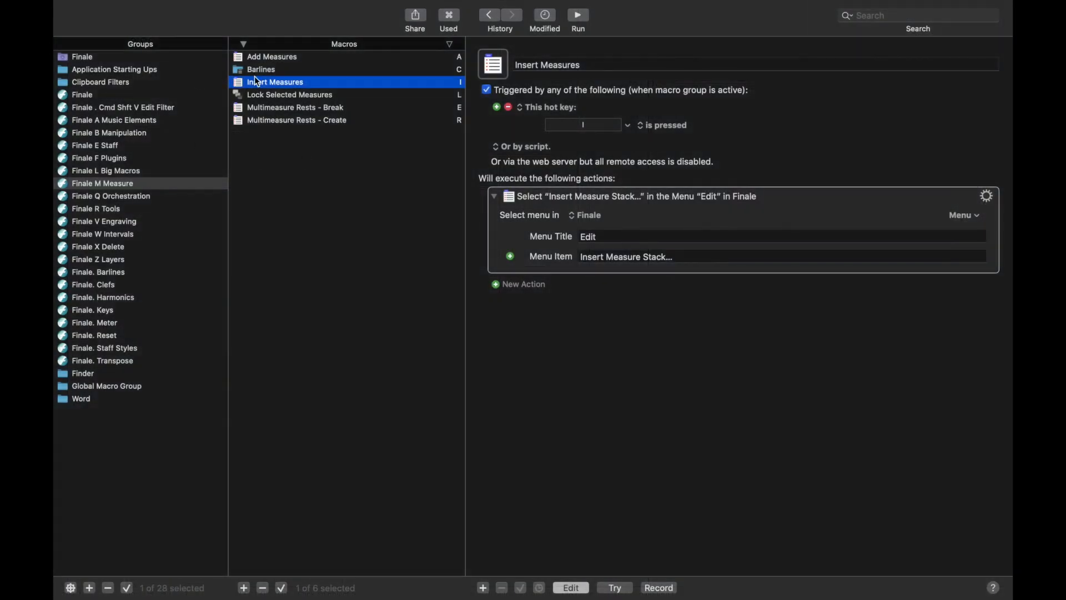
{"action": "left_click", "coordinate": [272, 57]}
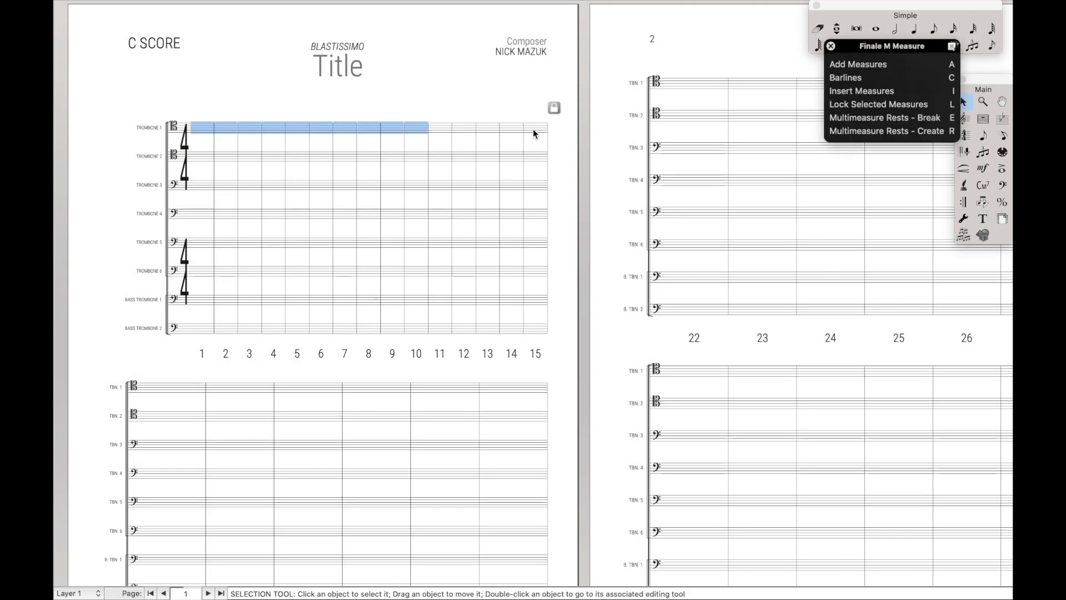
{"action": "left_click", "coordinate": [859, 64]}
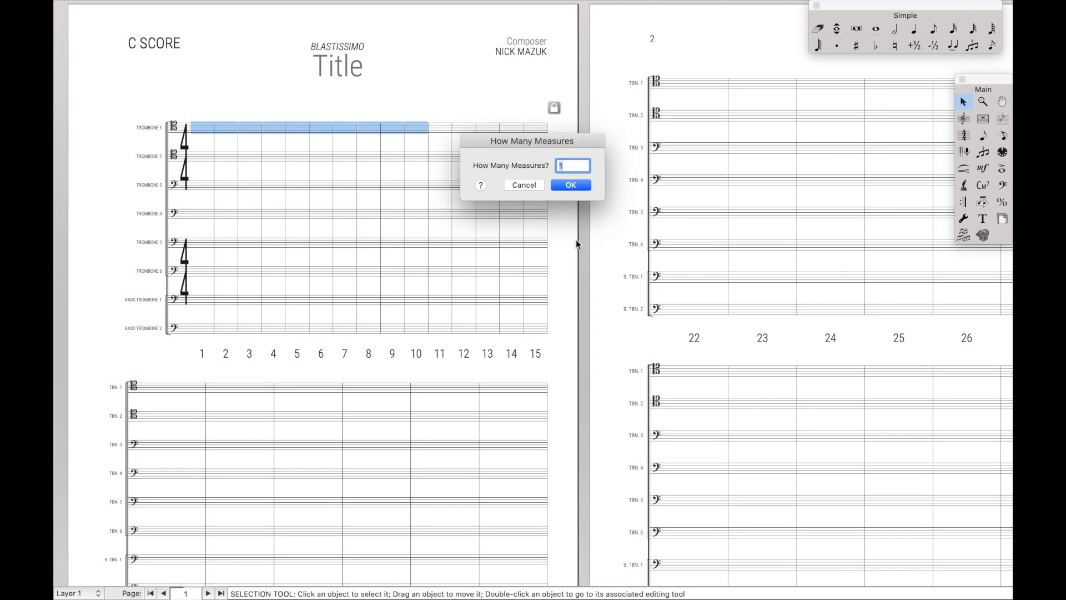
{"action": "left_click", "coordinate": [570, 186]}
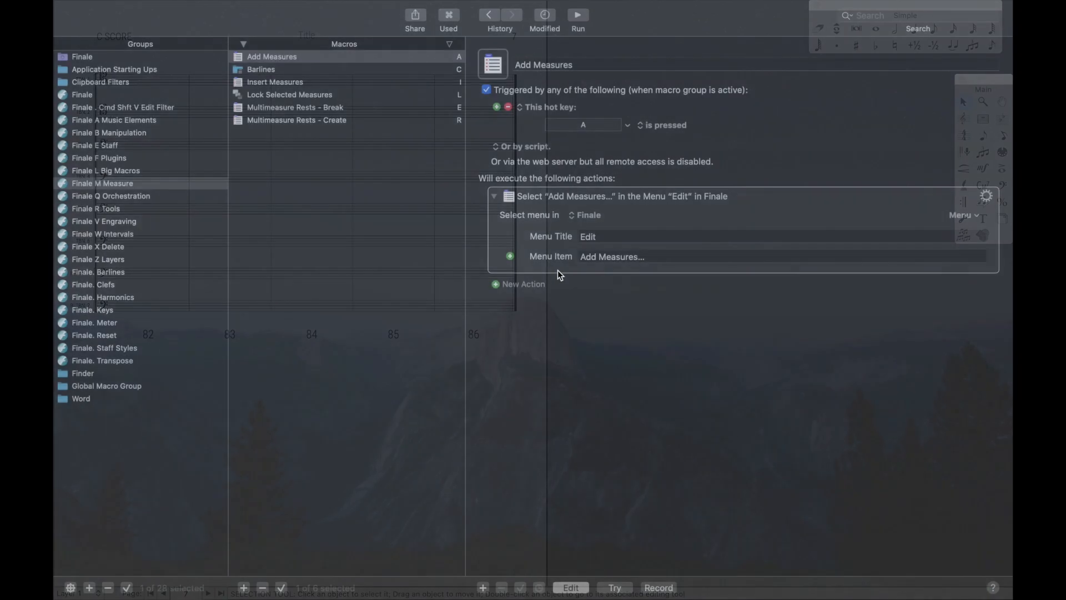
Inspect the Change Pitches macro's actions in the Finale Q Orchestration group.
{"action": "left_click", "coordinate": [110, 196]}
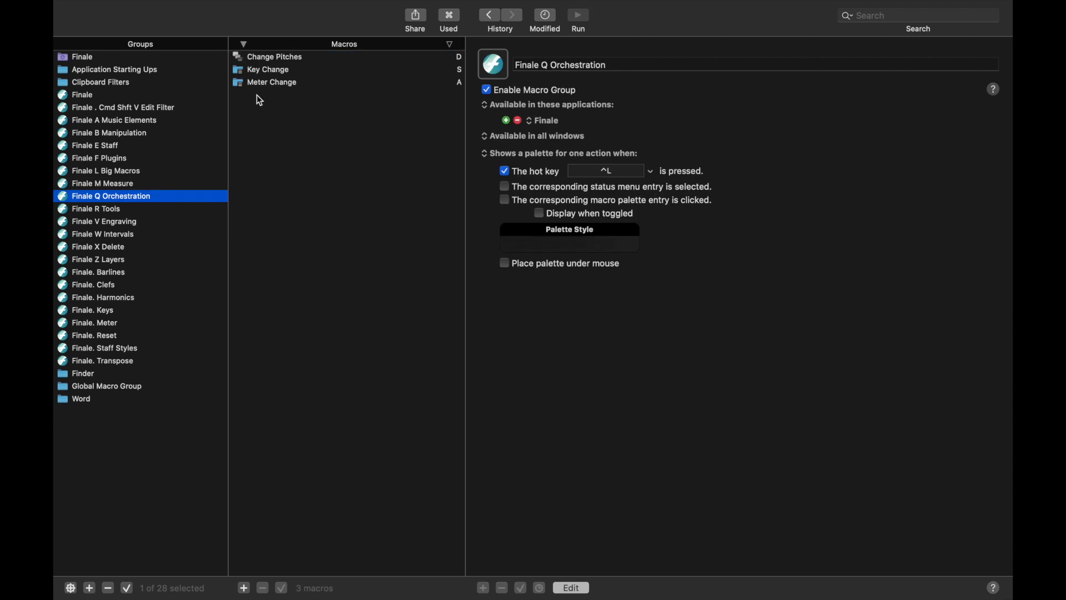
{"action": "left_click", "coordinate": [275, 56]}
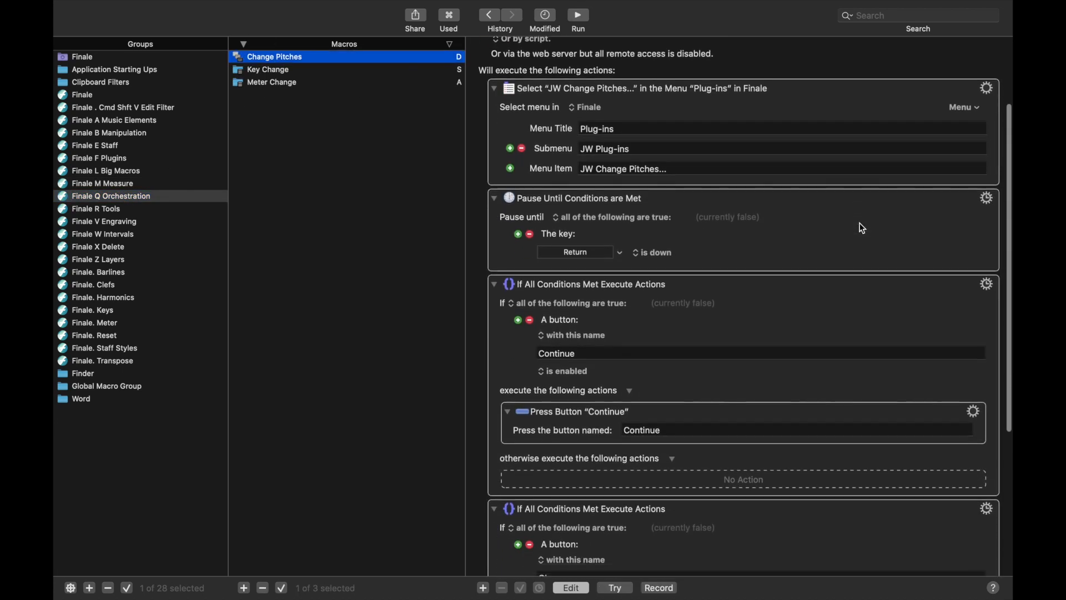
{"action": "scroll", "scroll_direction": "down", "scroll_amount": 3}
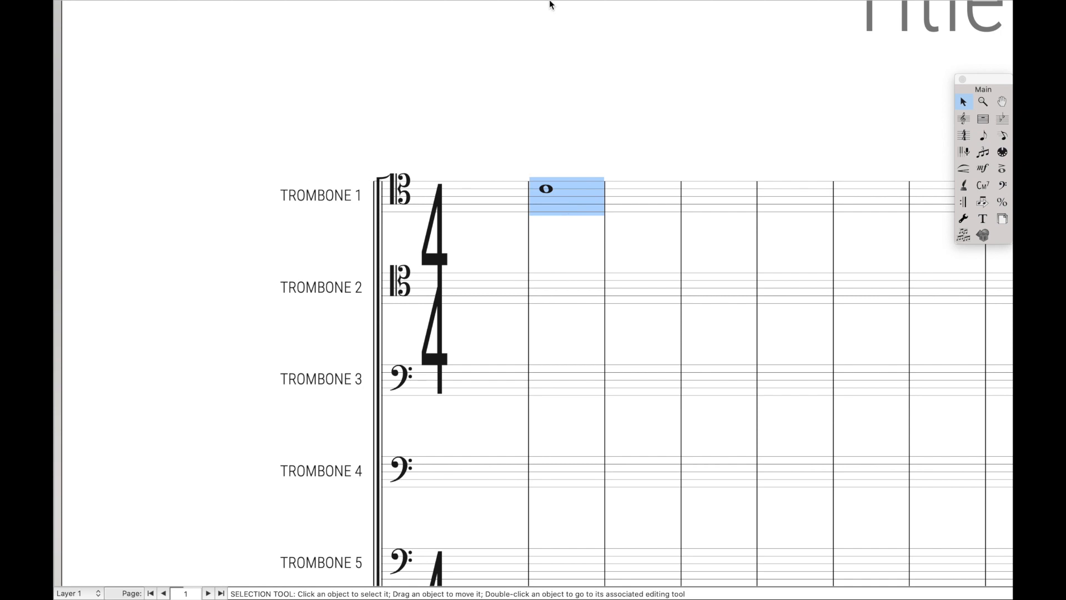
Run JW Change Pitches with To set to f# to change the whole note from D to F sharp.
{"action": "left_click", "coordinate": [432, 8]}
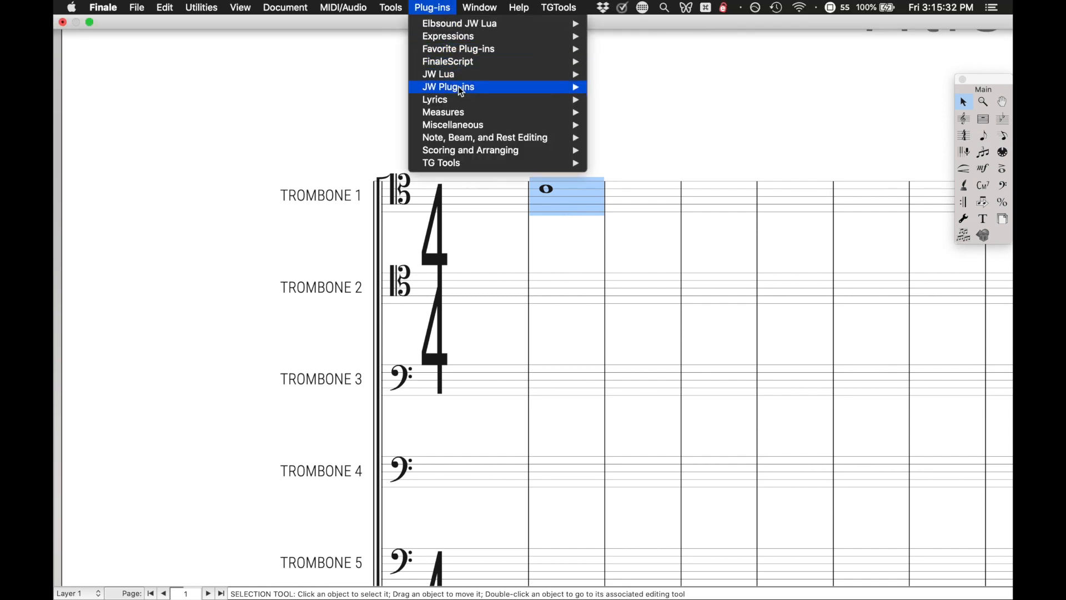
{"action": "mouse_move", "coordinate": [448, 87]}
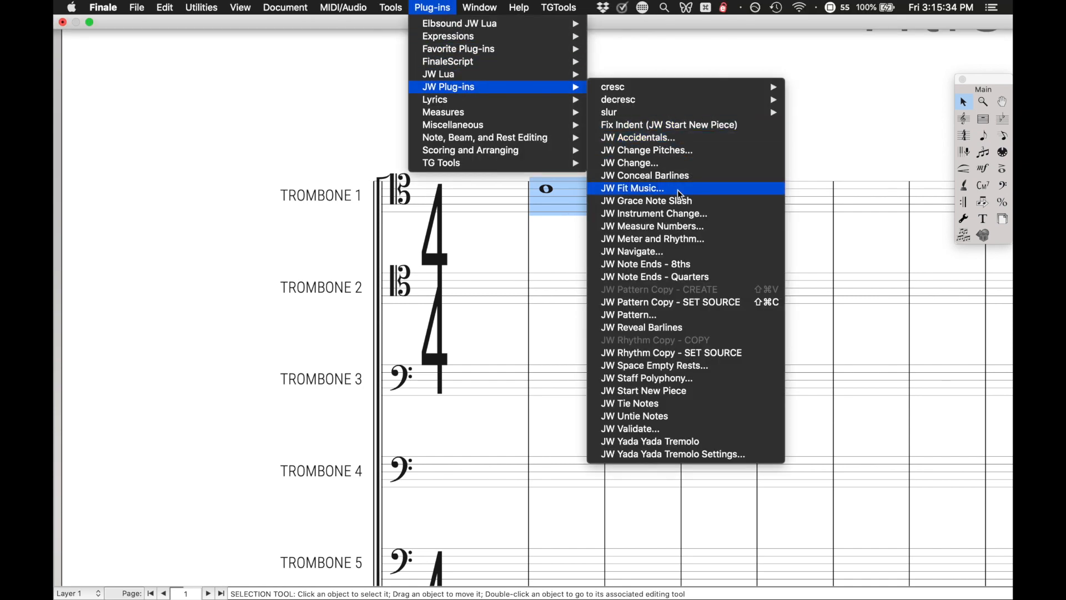
{"action": "mouse_move", "coordinate": [684, 154]}
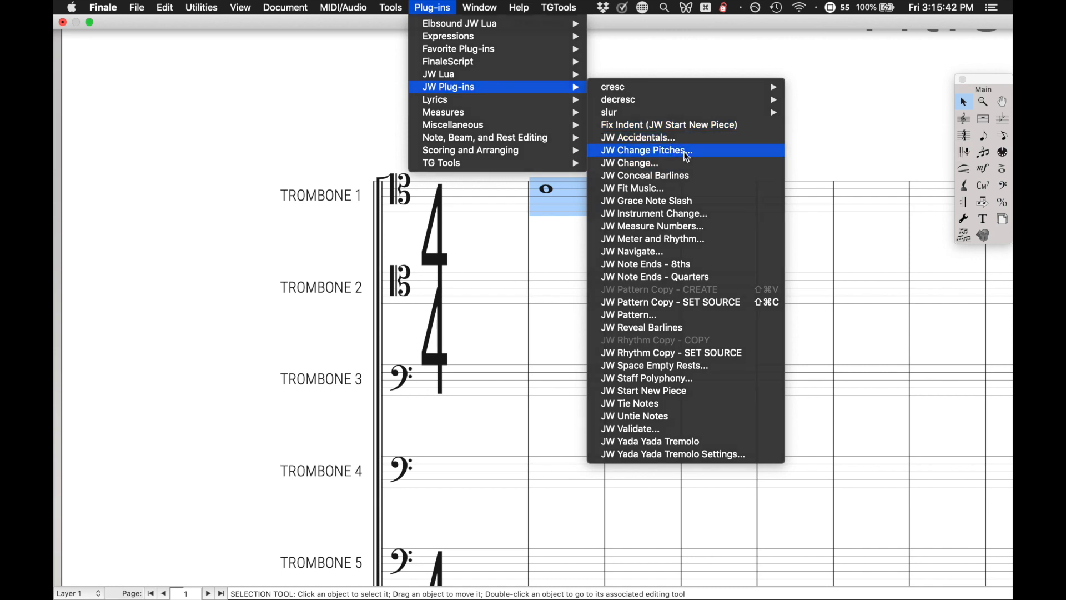
{"action": "left_click", "coordinate": [644, 150]}
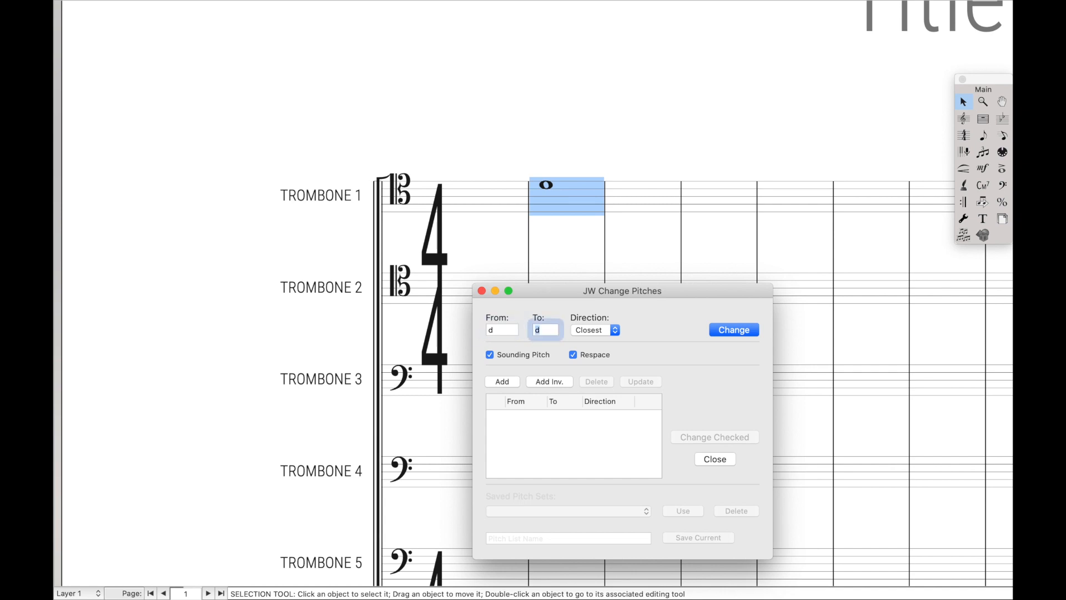
{"action": "type", "text": "f#"}
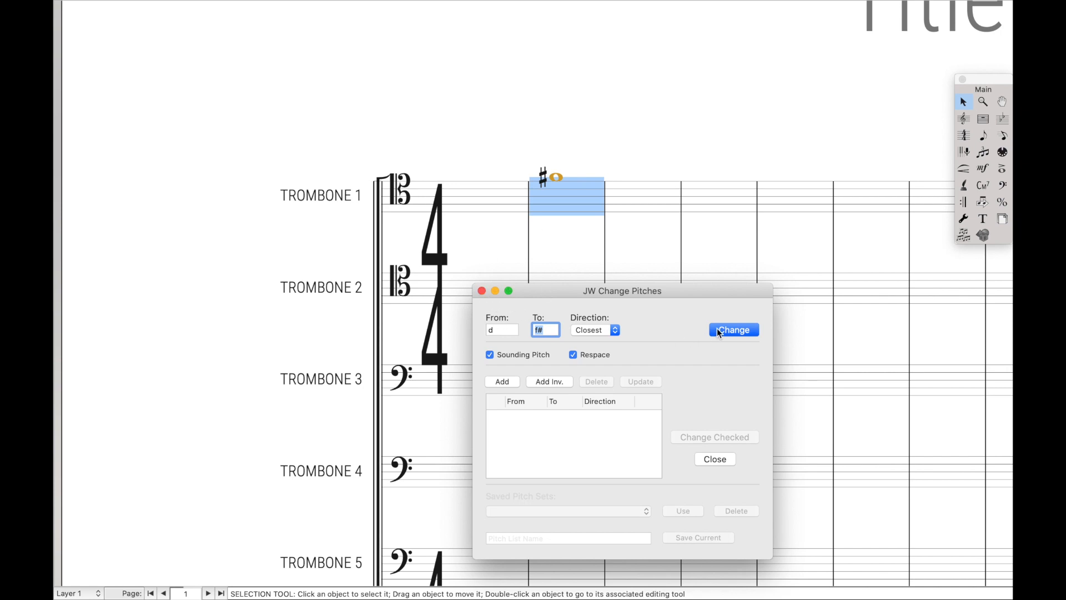
{"action": "left_click", "coordinate": [734, 330]}
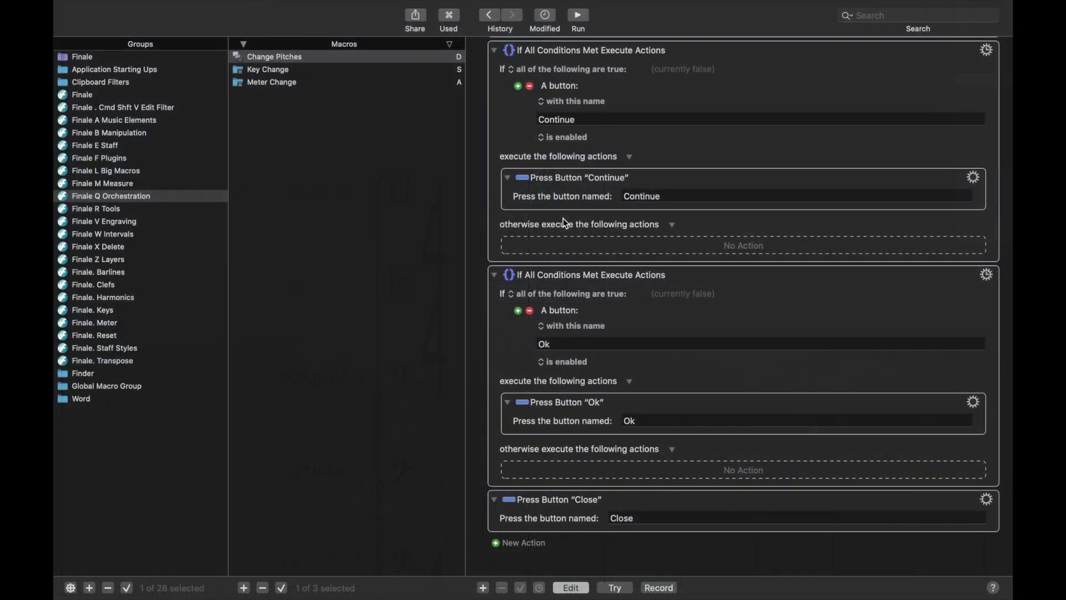
Highlight the macros in the Finale V Engraving group to inspect them.
{"action": "left_click", "coordinate": [274, 57]}
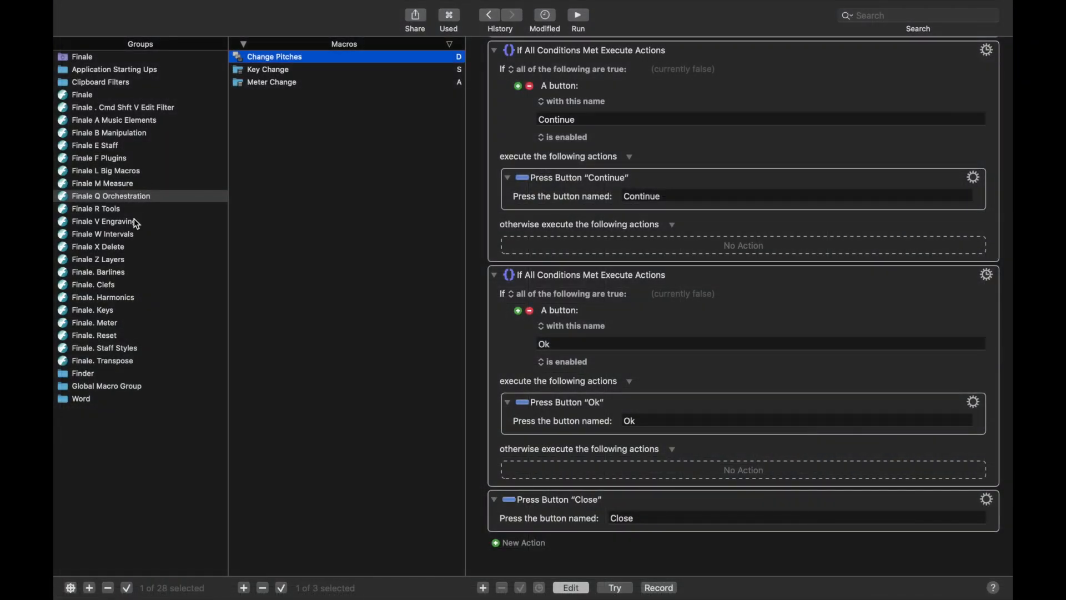
{"action": "left_click", "coordinate": [105, 221]}
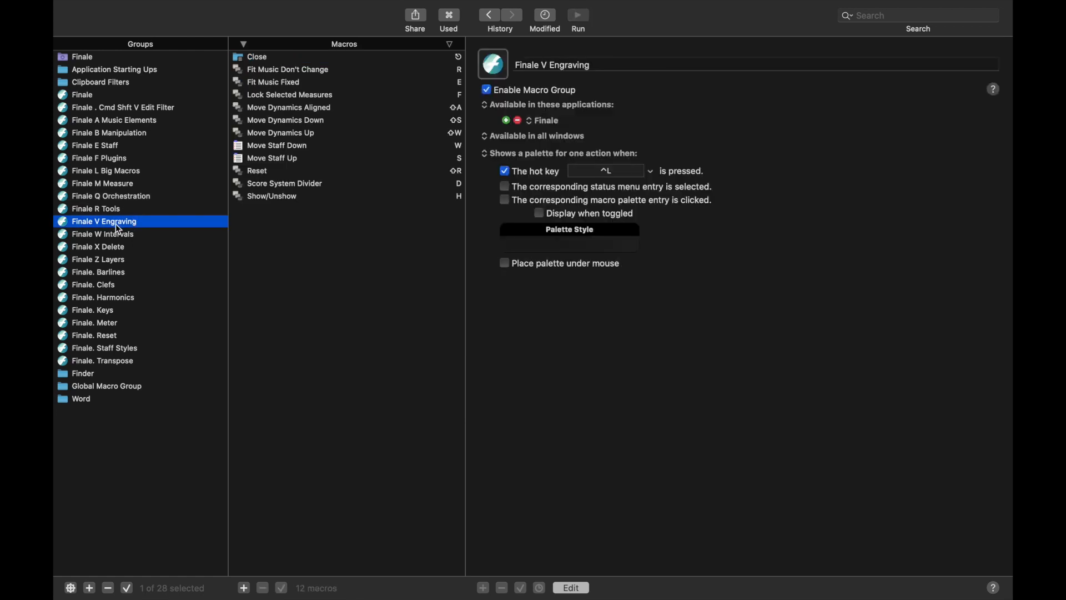
{"action": "left_click", "coordinate": [271, 196]}
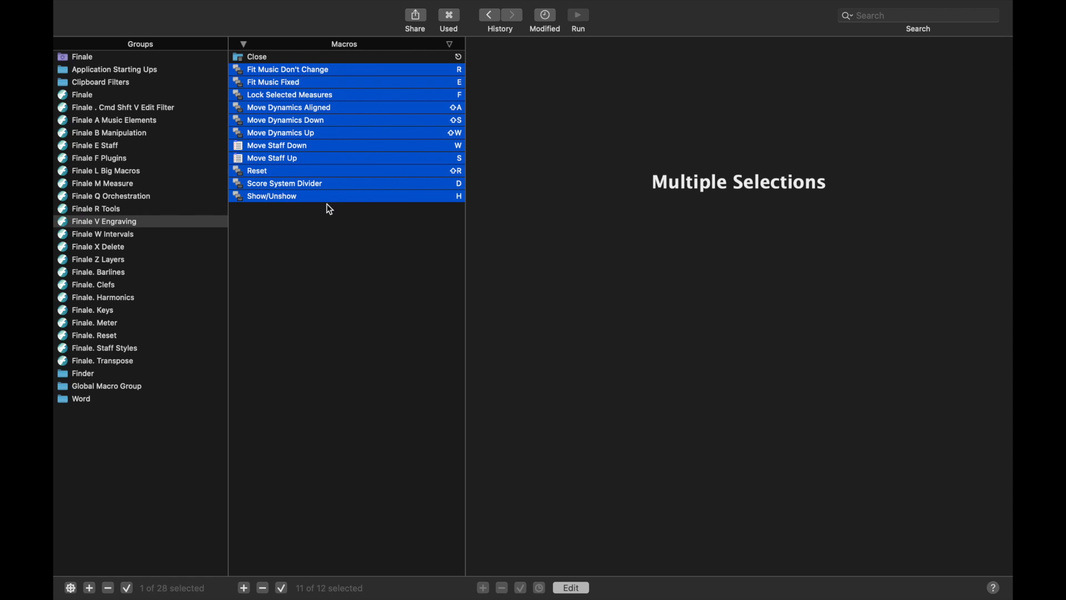
{"action": "left_click", "coordinate": [271, 195]}
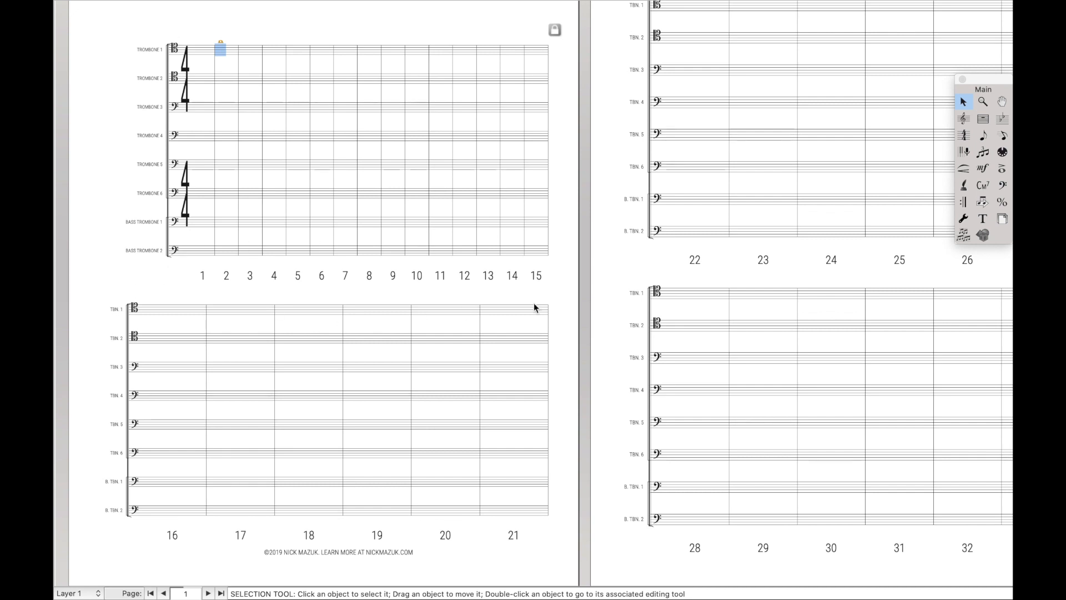
Browse the plug-in categories in Finale's Plug-ins menu.
{"action": "left_click", "coordinate": [432, 8]}
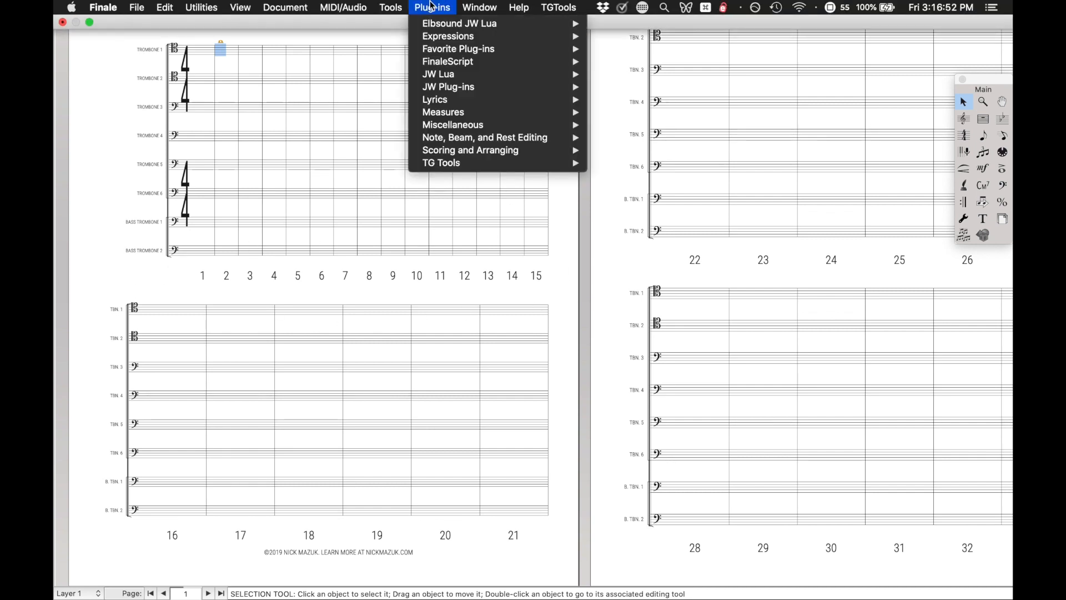
{"action": "mouse_move", "coordinate": [470, 150]}
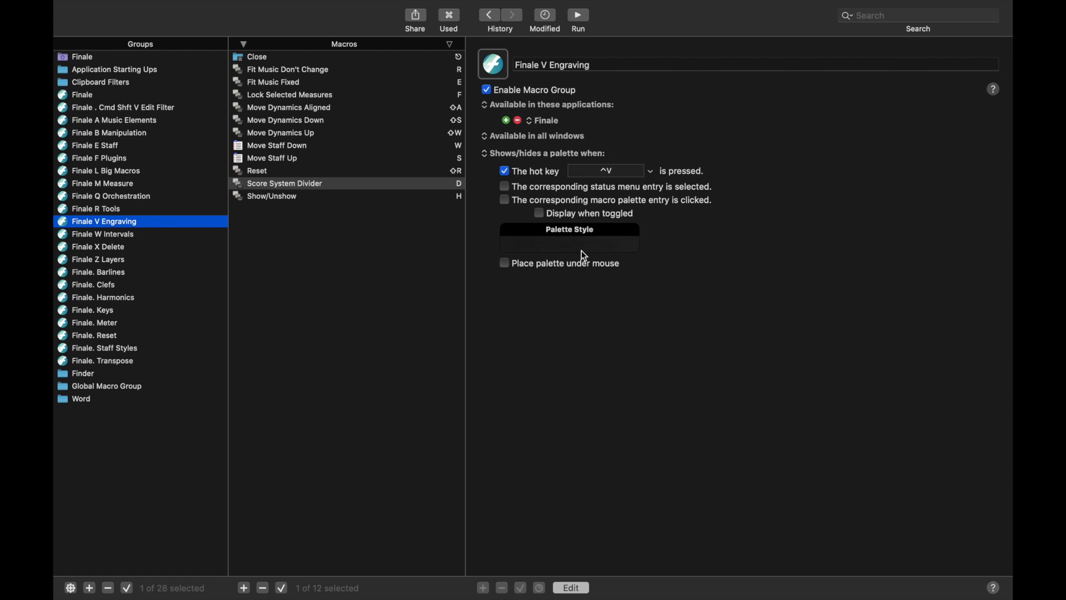
{"action": "mouse_move", "coordinate": [376, 165]}
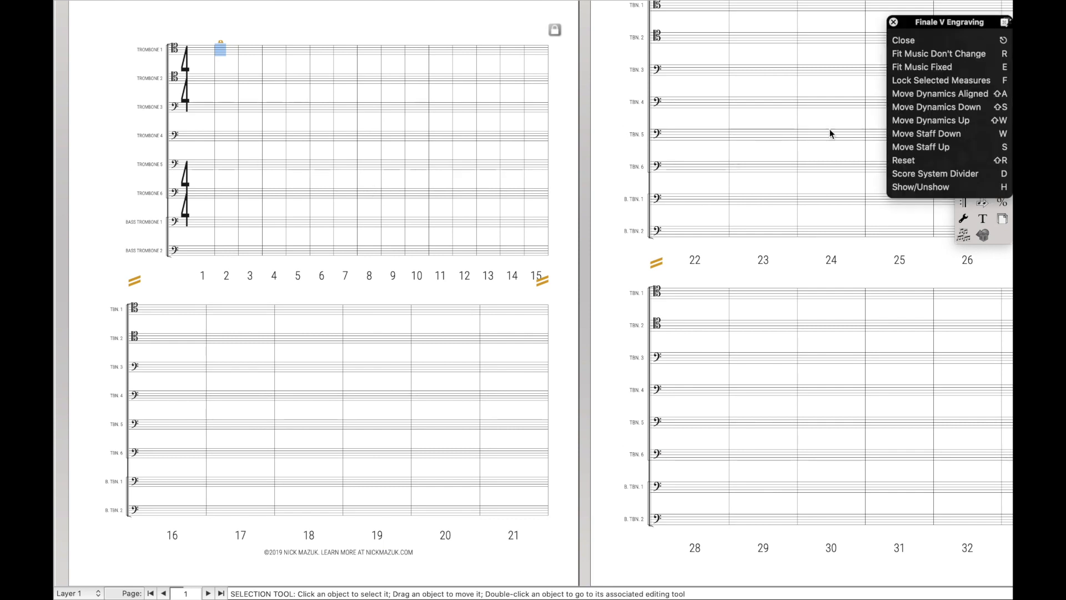
{"action": "mouse_move", "coordinate": [676, 193]}
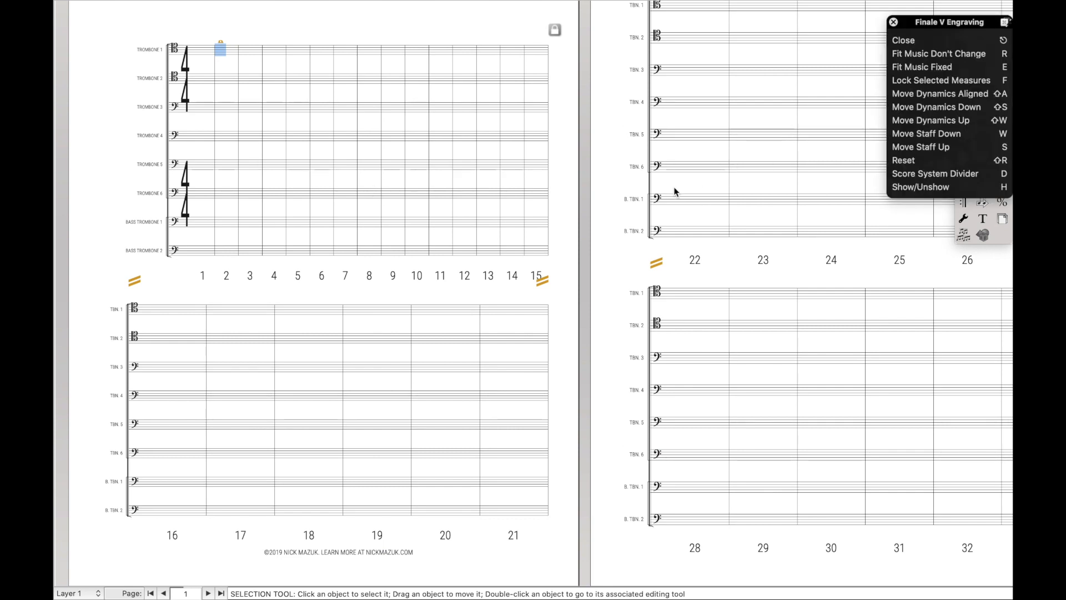
Run the Fit Music Fixed macro and confirm JW Fit Music to refit the systems.
{"action": "left_click", "coordinate": [496, 310]}
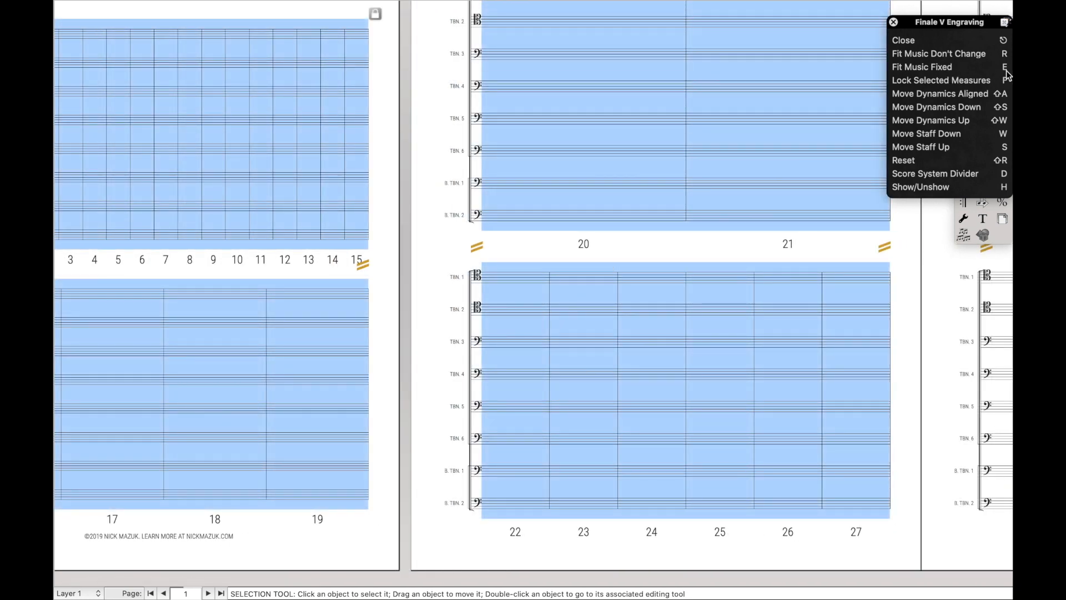
{"action": "left_click", "coordinate": [924, 67]}
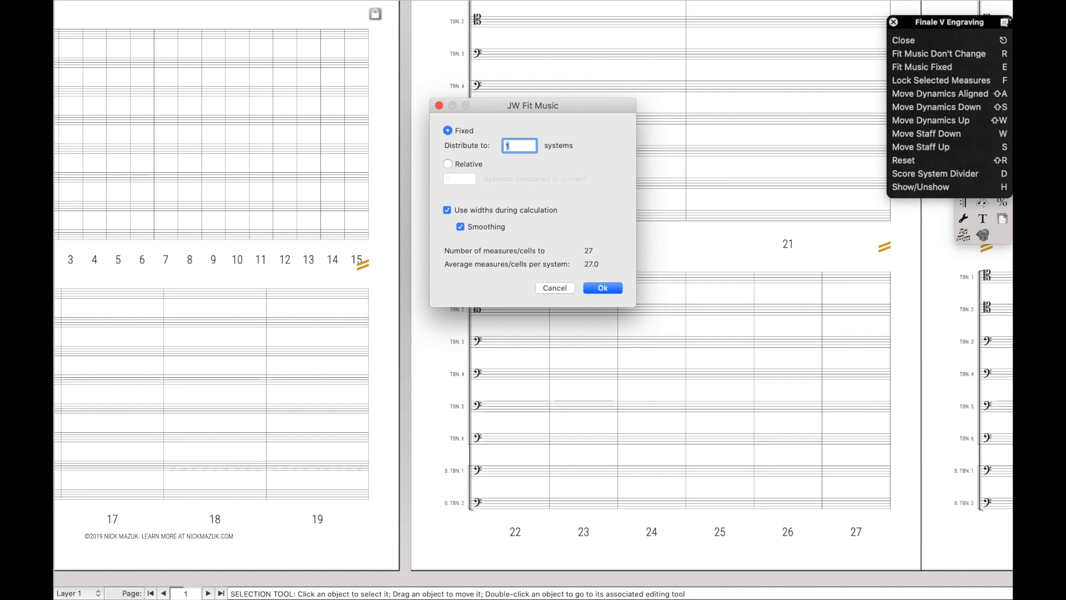
{"action": "left_click", "coordinate": [601, 287]}
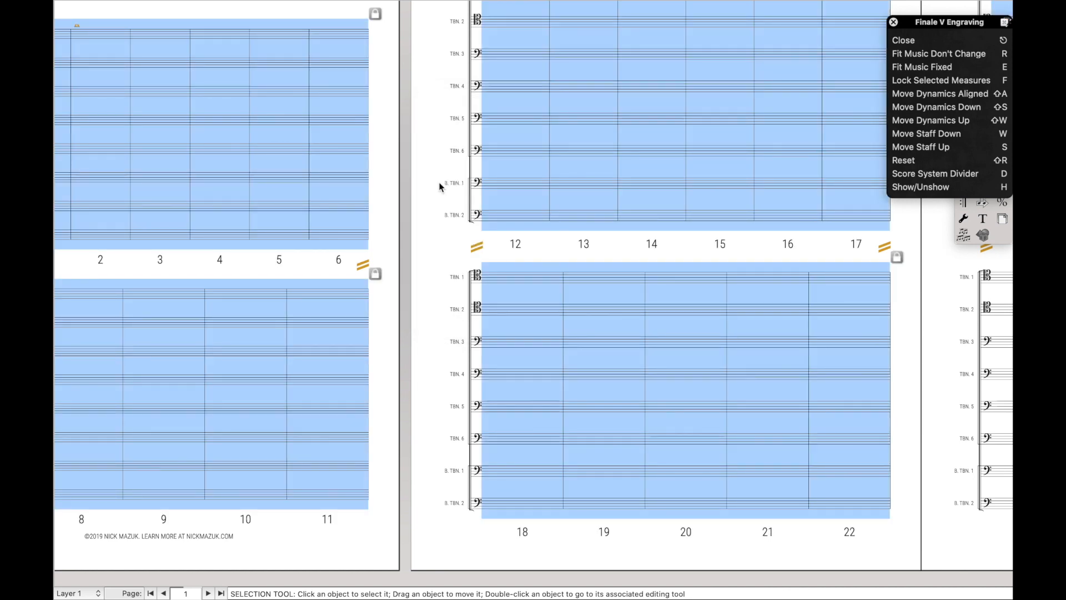
{"action": "mouse_move", "coordinate": [575, 250]}
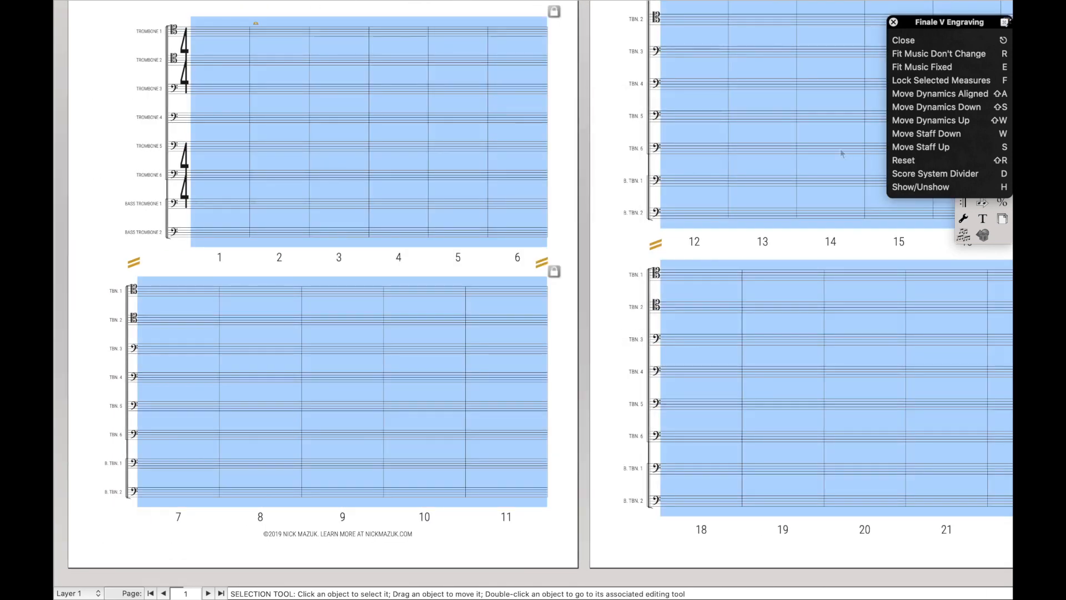
{"action": "mouse_move", "coordinate": [941, 129]}
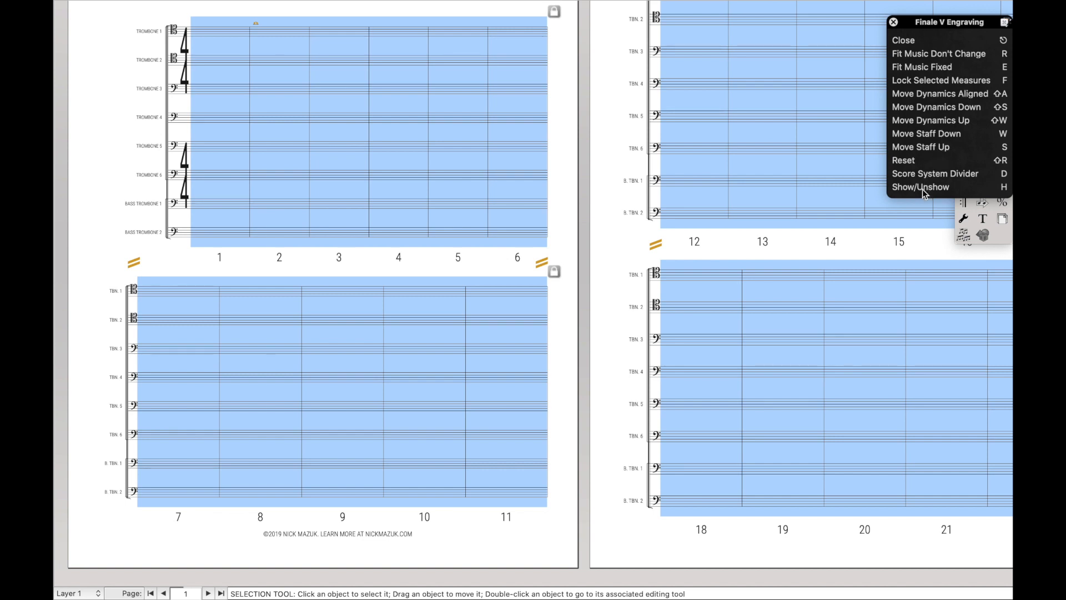
{"action": "mouse_move", "coordinate": [837, 161]}
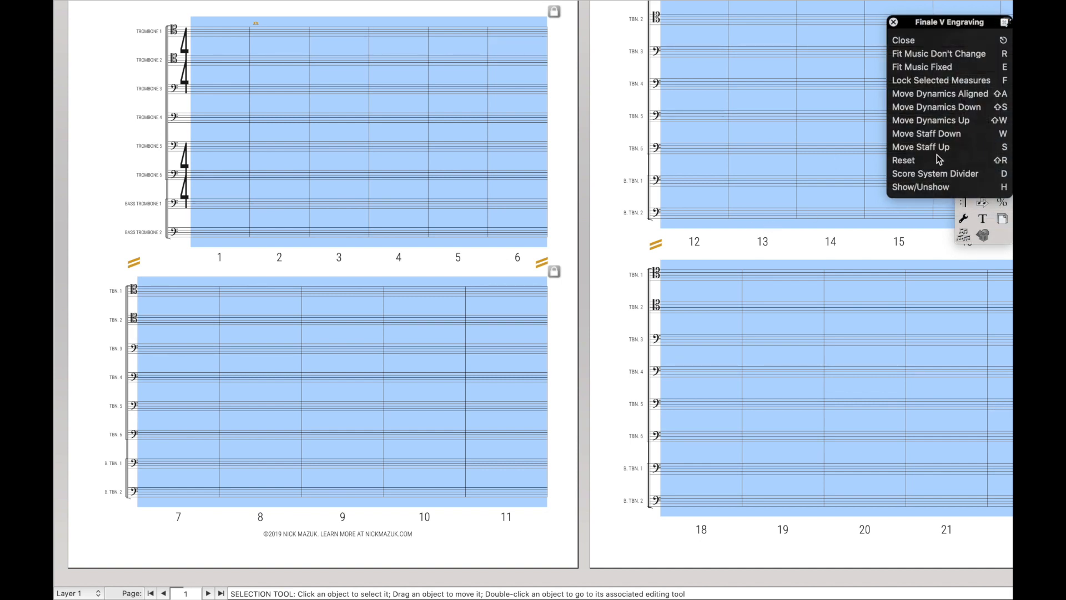
{"action": "left_click", "coordinate": [904, 160]}
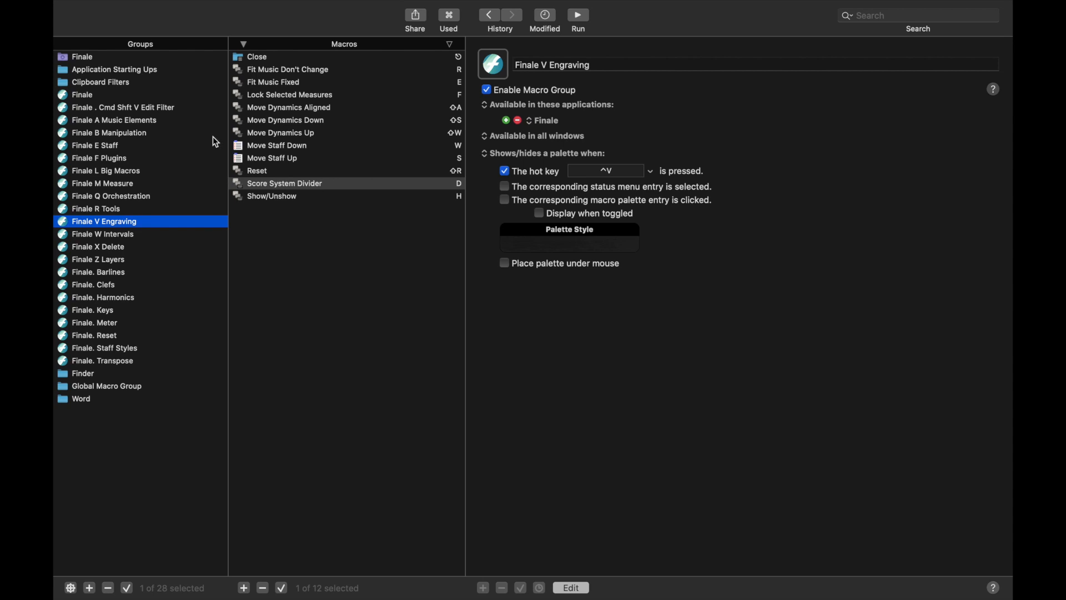
Review the Finale group's Open KM and Simple Entry Tool (Repitch) macro actions.
{"action": "left_click", "coordinate": [83, 95]}
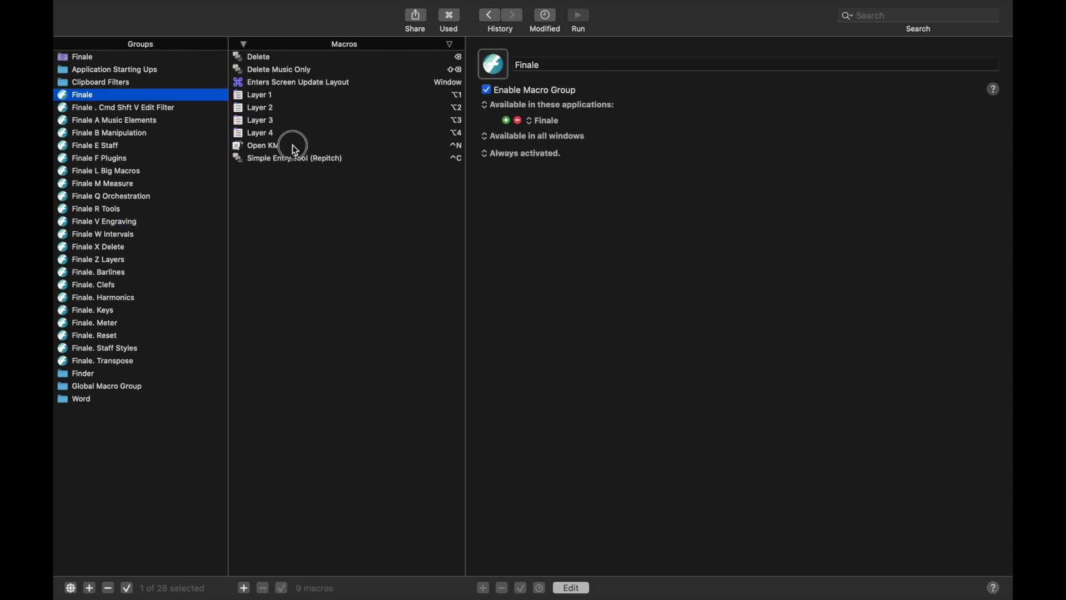
{"action": "left_click", "coordinate": [262, 144]}
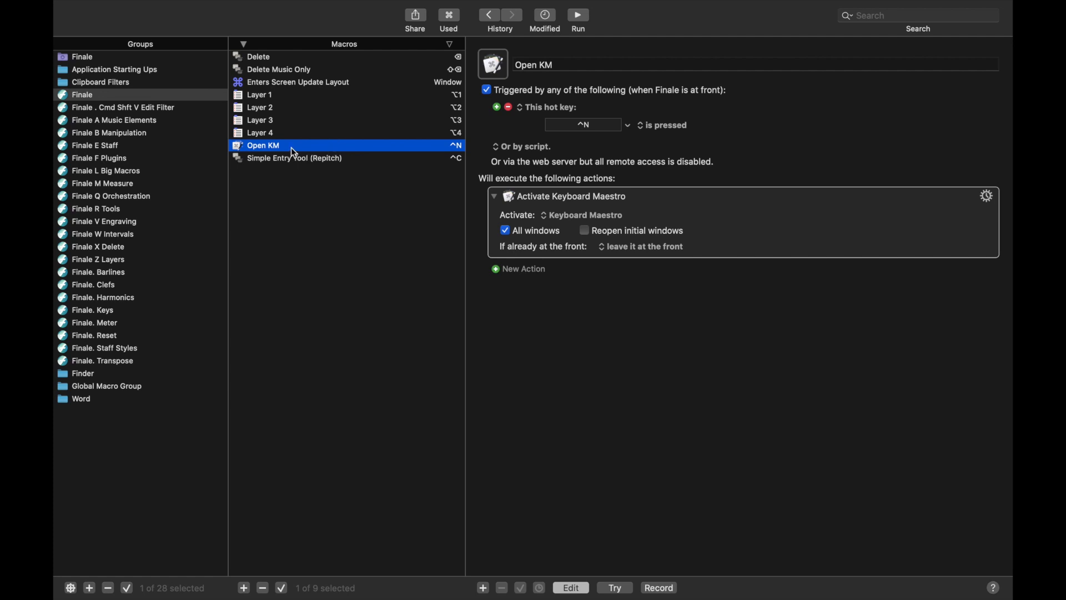
{"action": "mouse_move", "coordinate": [299, 151]}
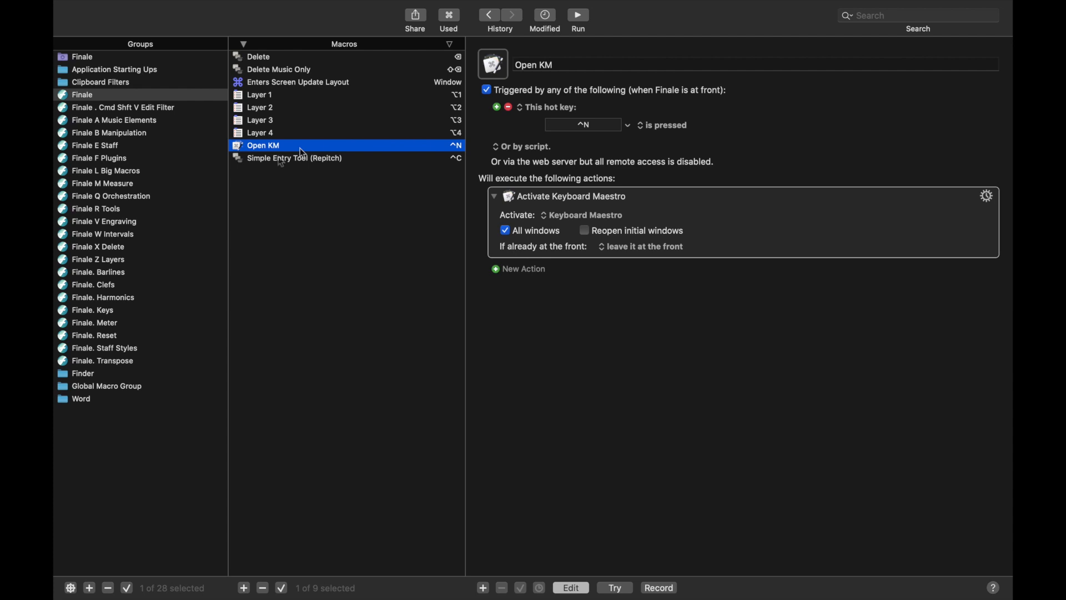
{"action": "left_click", "coordinate": [295, 158]}
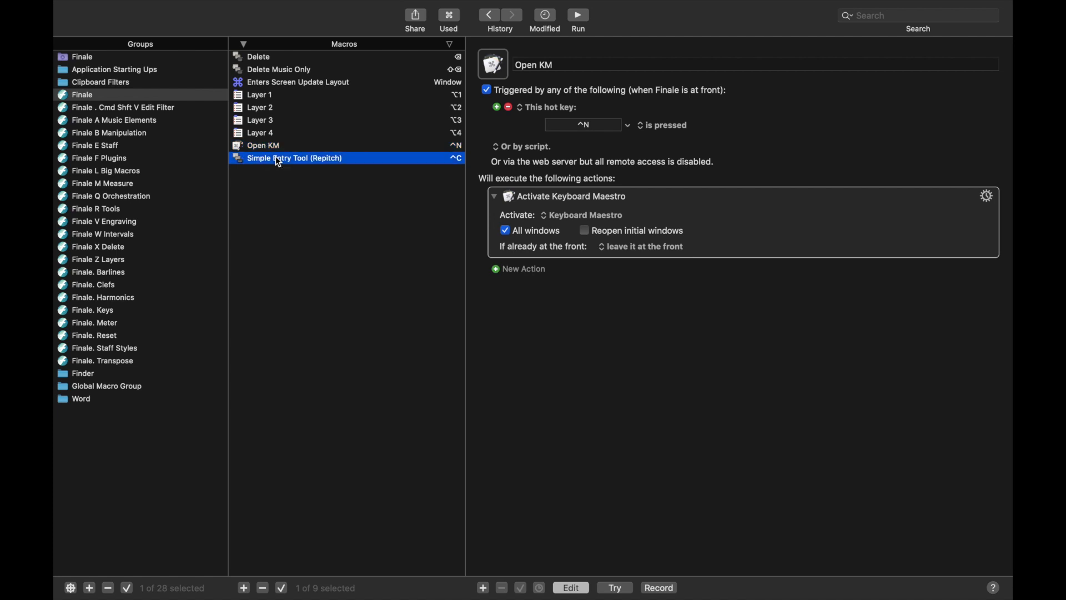
{"action": "left_click", "coordinate": [295, 158]}
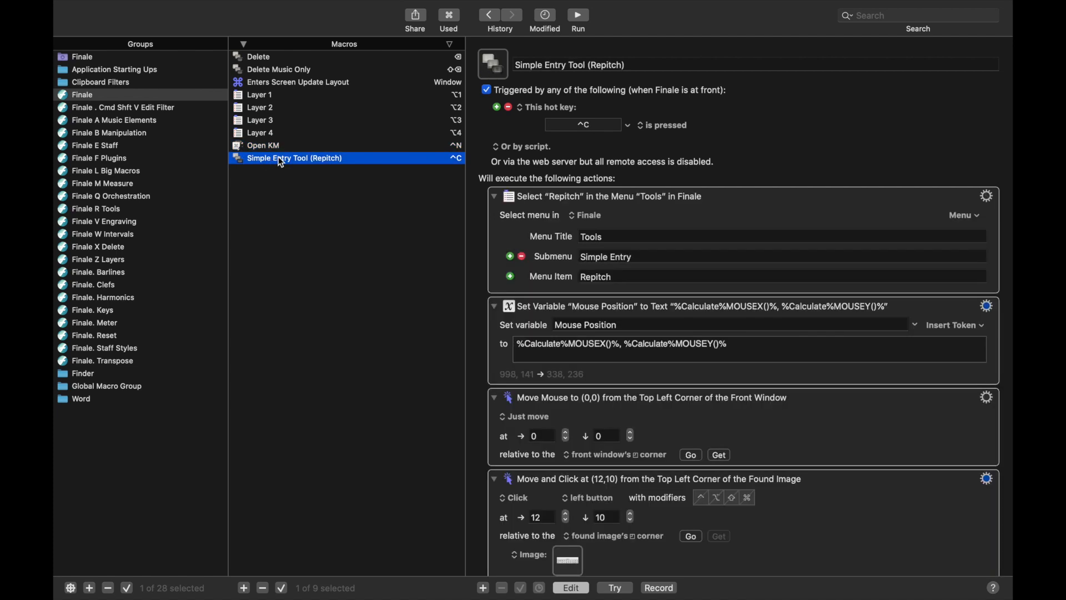
{"action": "scroll", "scroll_direction": "down", "scroll_amount": 3}
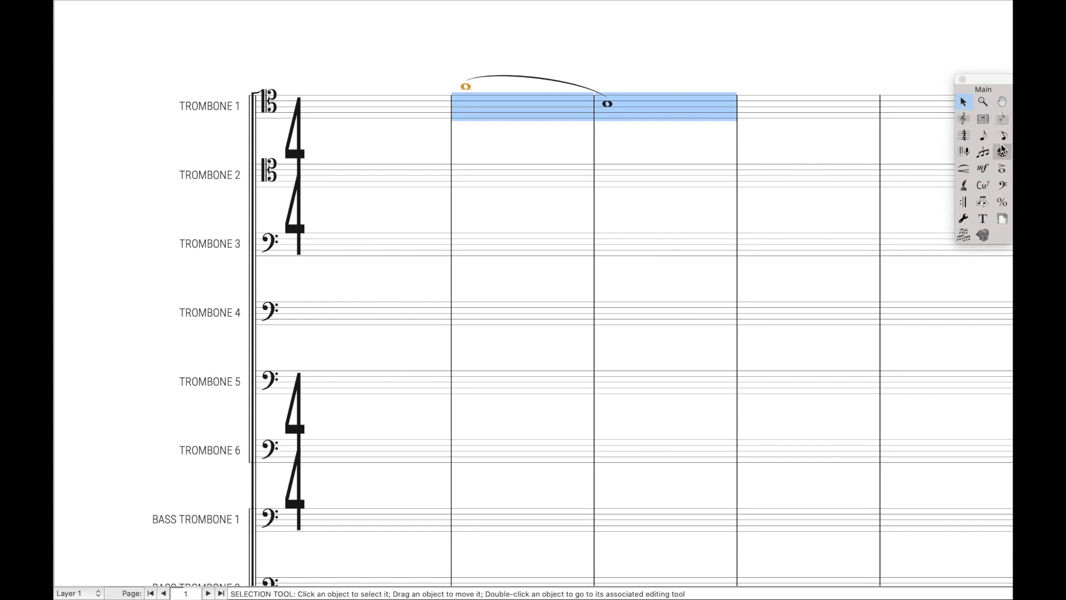
Scroll the Simple Entry Tool (Repitch) macro's action list down to restoring the mouse position.
{"action": "left_click", "coordinate": [985, 134]}
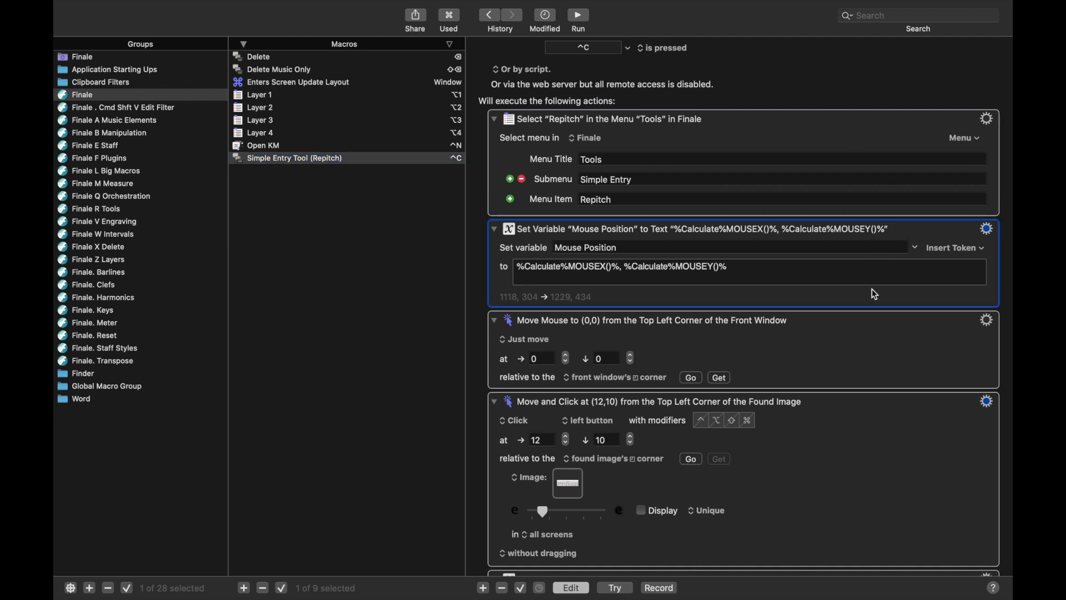
{"action": "scroll", "scroll_direction": "down", "scroll_amount": 3}
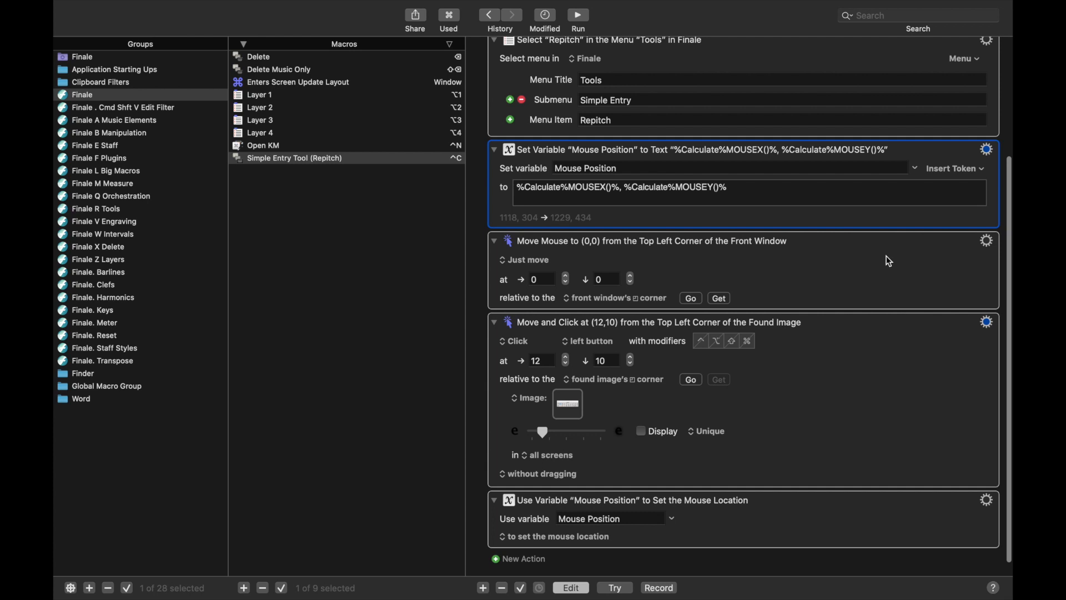